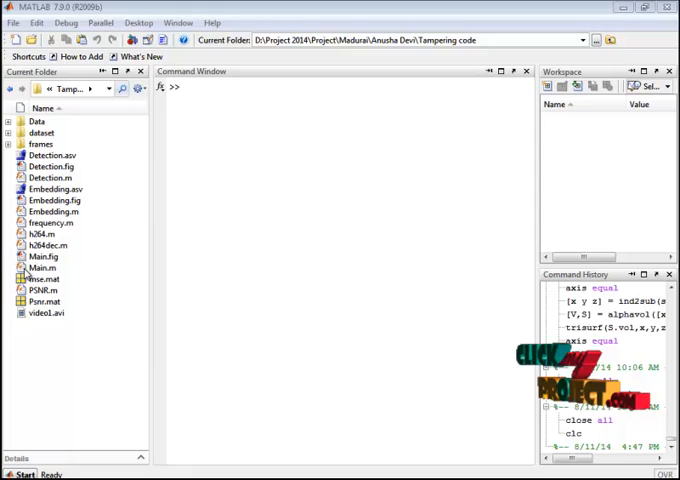
# Run Main.fig from the Current Folder to launch the tampering-detection watermarking GUI
pyautogui.click(42, 268)
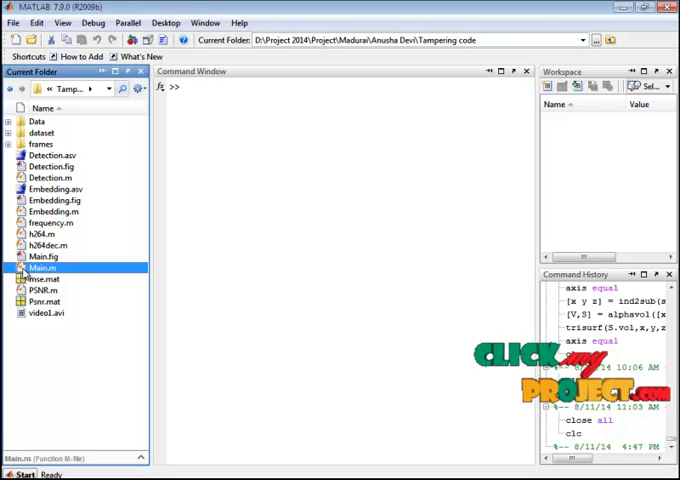
pyautogui.rightClick(42, 268)
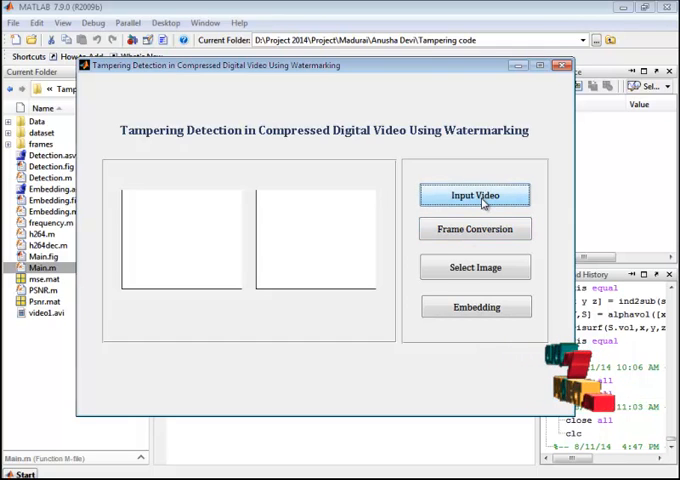
# Load the deadline video as input and convert it into frames
pyautogui.click(476, 194)
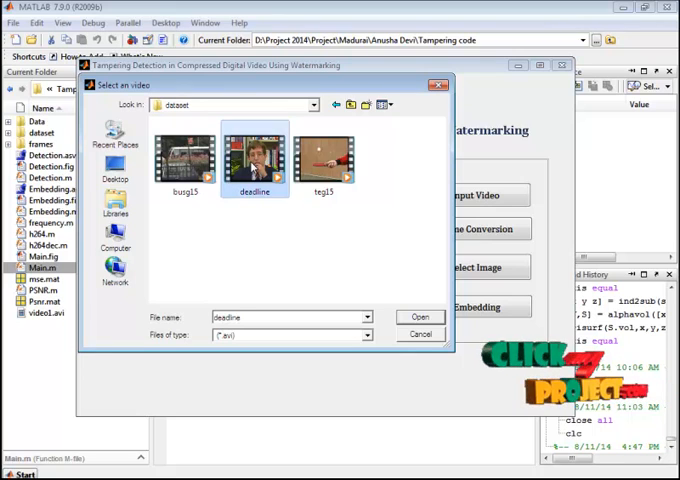
pyautogui.click(420, 316)
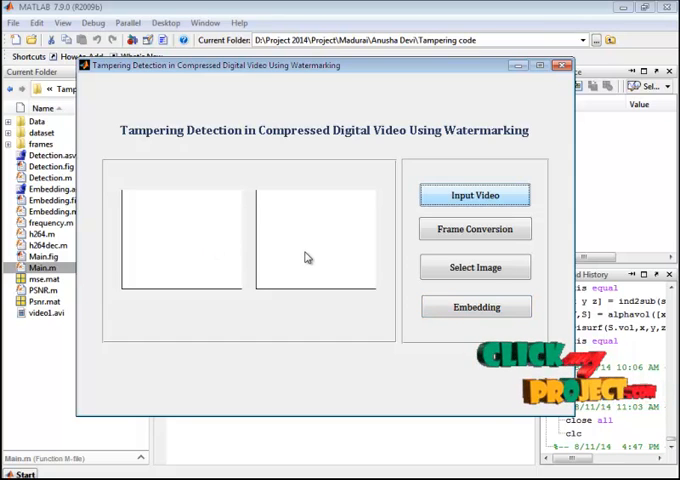
pyautogui.click(476, 194)
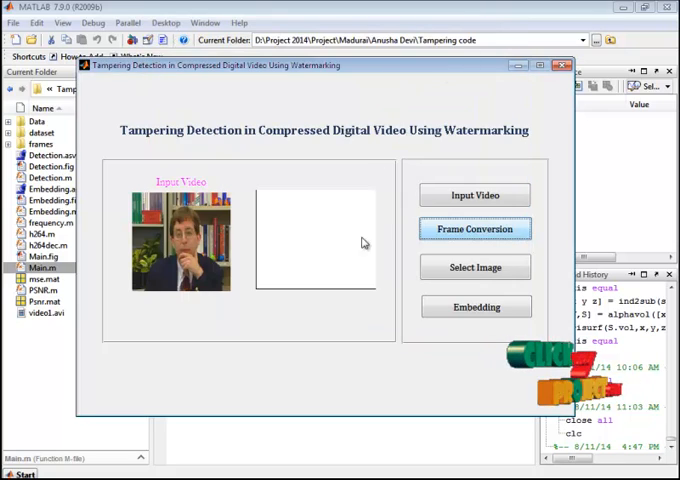
# Choose image 7 from the Data folder as the message image to watermark
pyautogui.click(476, 268)
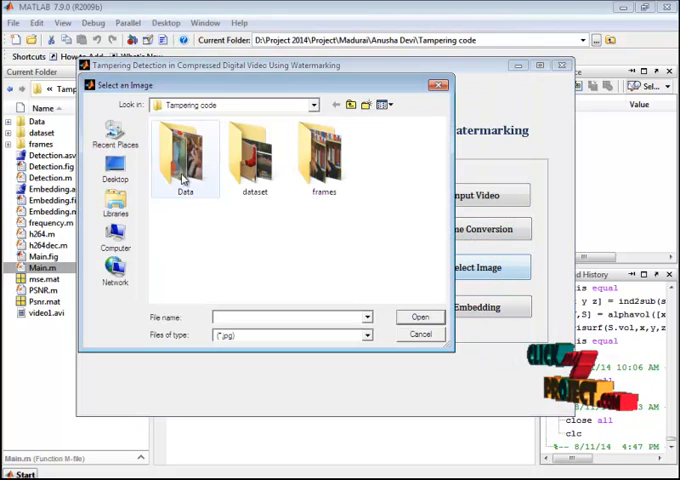
pyautogui.doubleClick(184, 150)
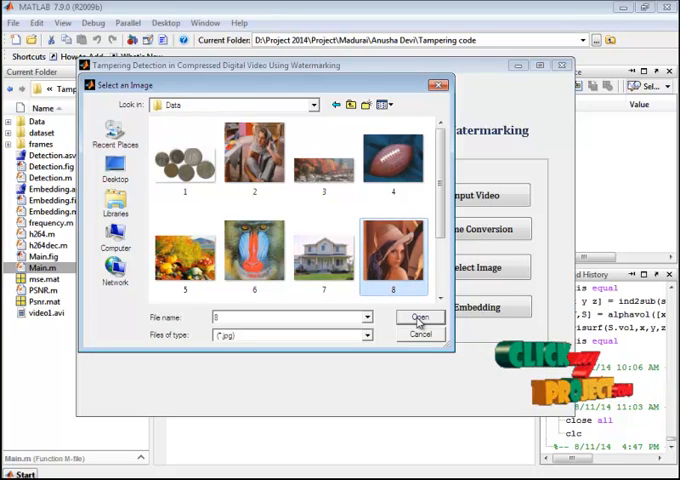
pyautogui.click(420, 316)
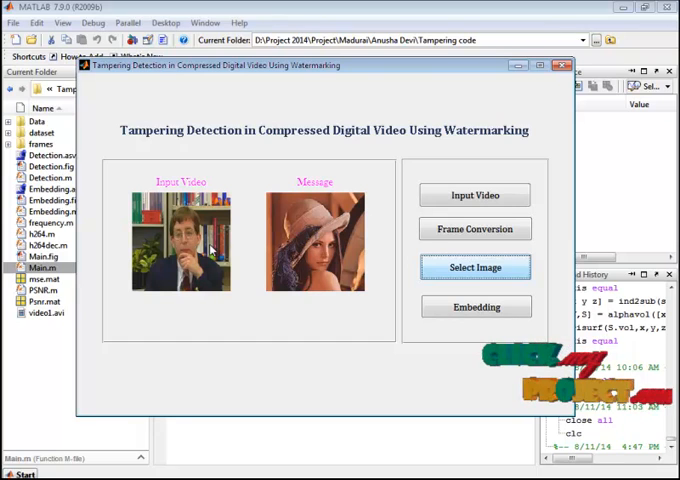
pyautogui.click(476, 308)
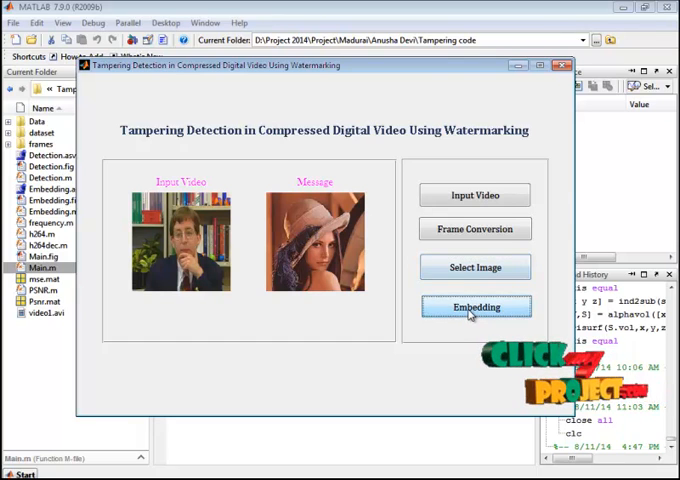
# Select the cover frame, apply wavelet transforms and embed the message bits with LSB embedding
pyautogui.click(476, 308)
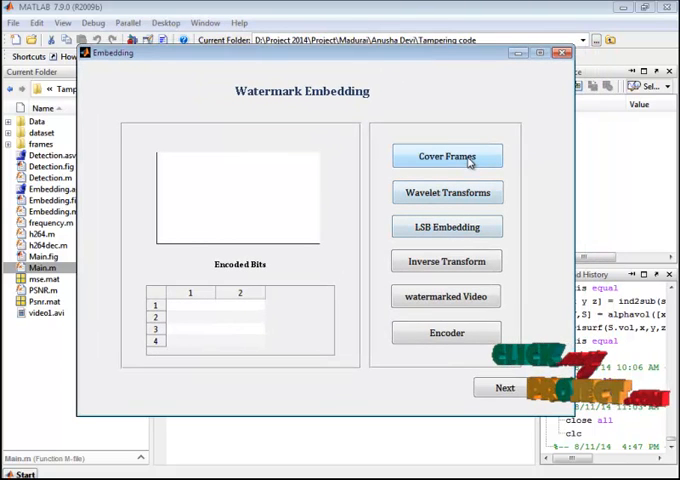
pyautogui.click(446, 156)
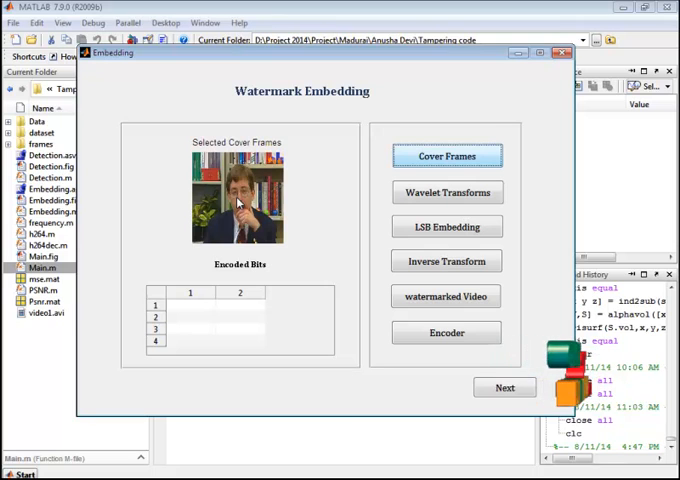
pyautogui.click(446, 192)
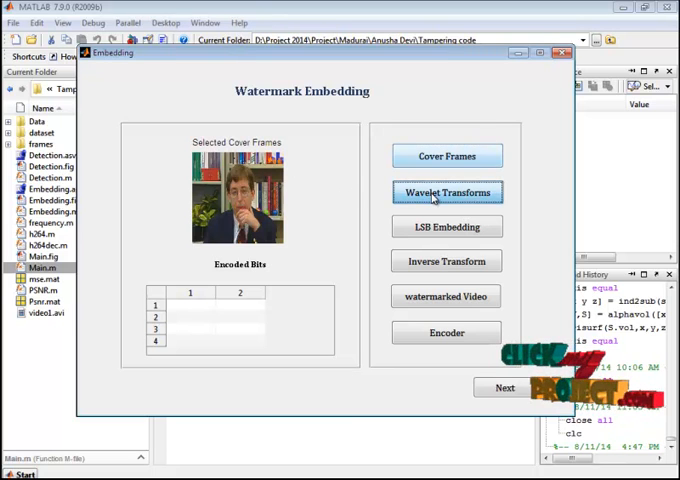
pyautogui.click(446, 192)
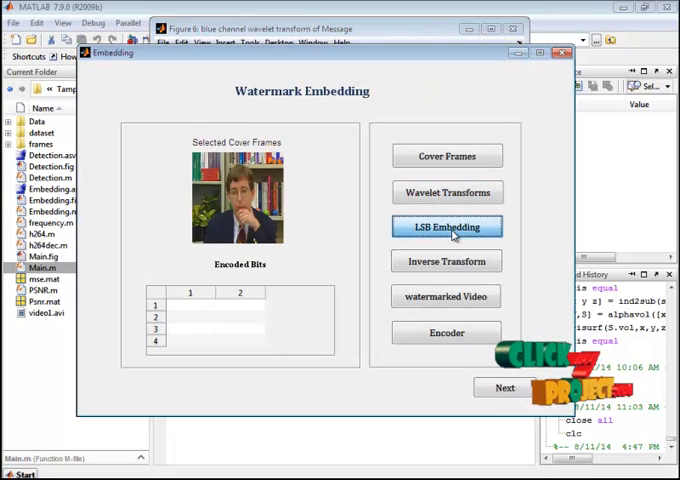
pyautogui.click(448, 228)
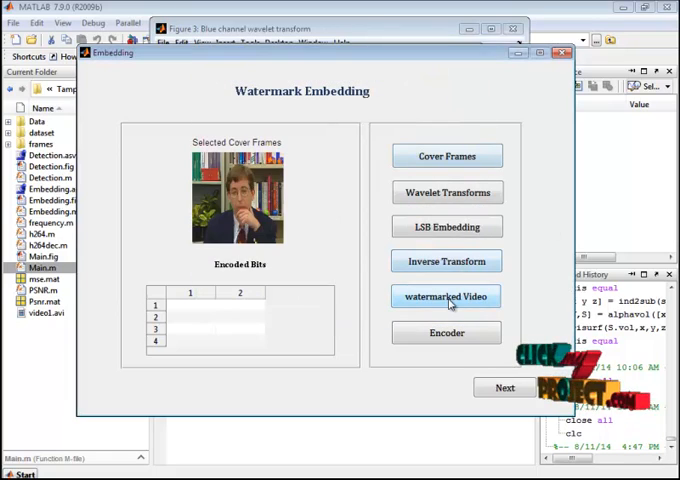
# Generate the watermarked video and encode the watermark into bit values
pyautogui.click(446, 296)
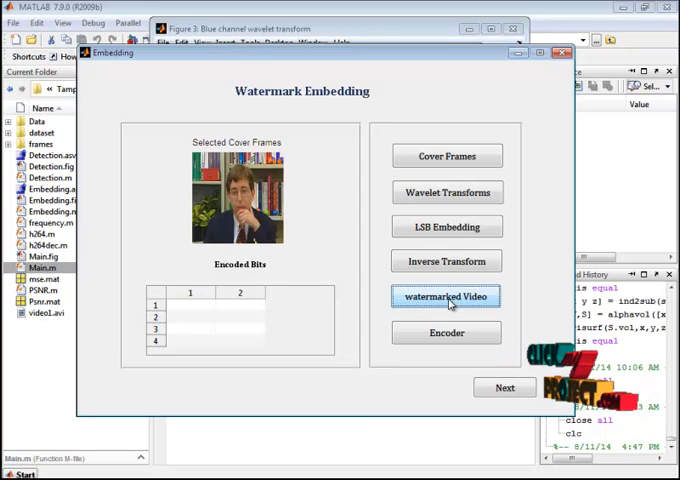
pyautogui.click(446, 296)
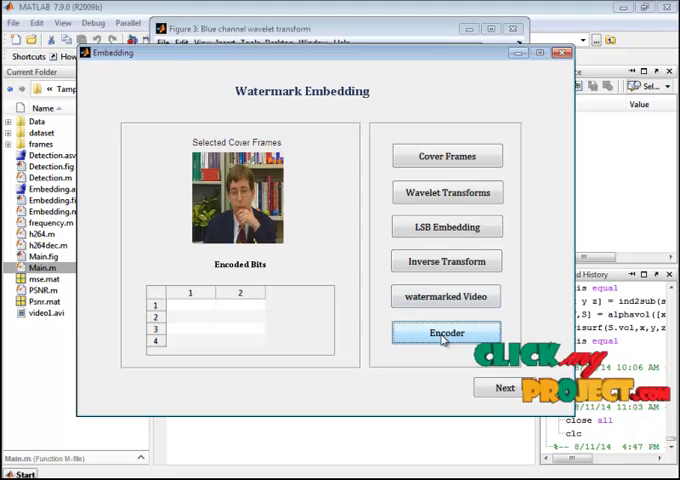
pyautogui.click(446, 332)
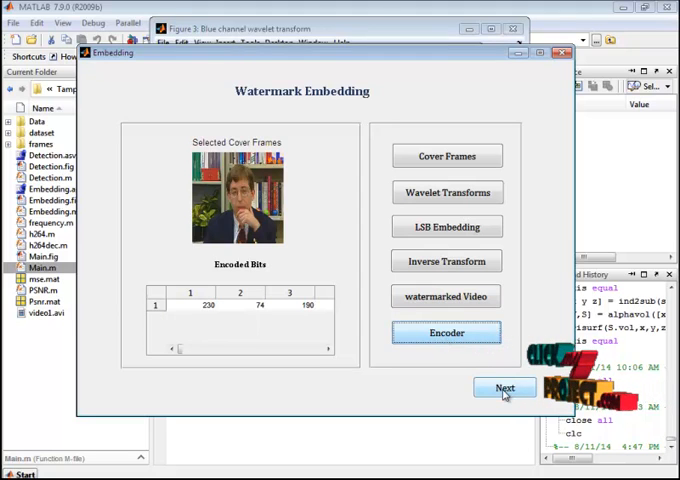
# Decode the watermarked frame, extract the watermark channels and reconstruct the message image
pyautogui.click(504, 388)
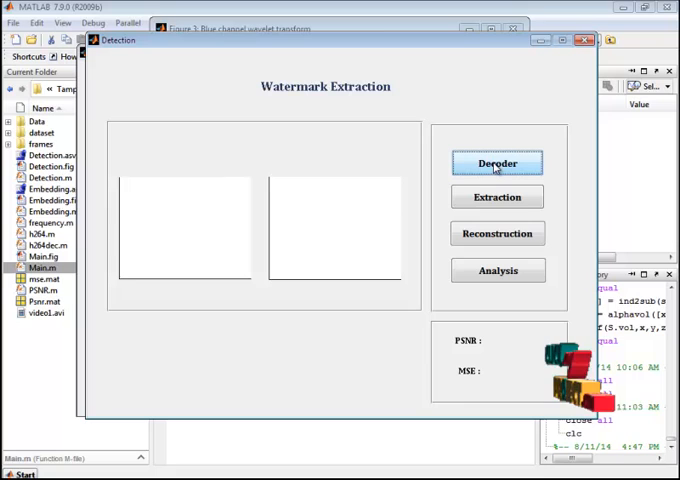
pyautogui.click(496, 162)
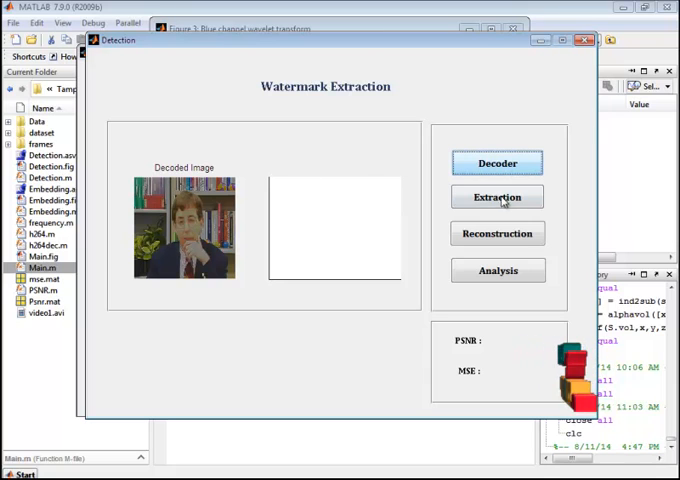
pyautogui.click(498, 196)
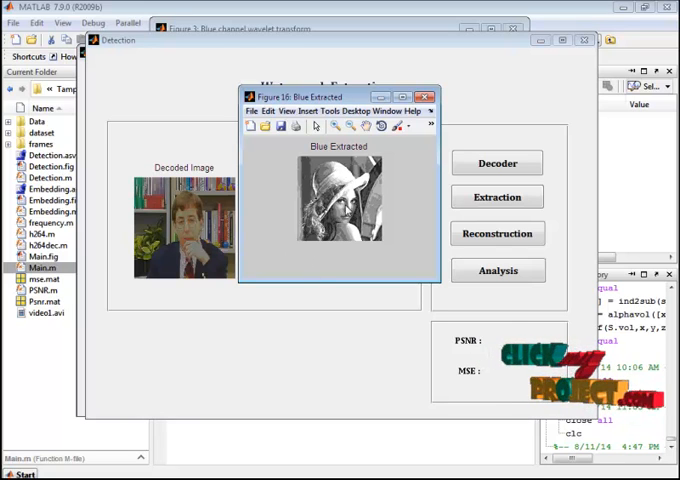
pyautogui.click(496, 232)
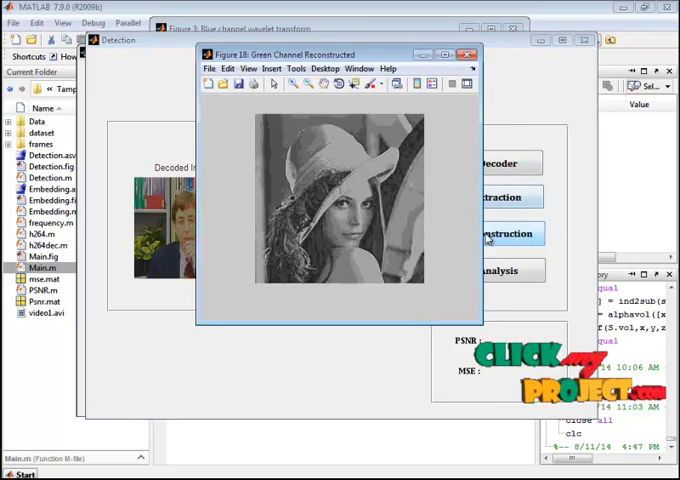
pyautogui.click(474, 54)
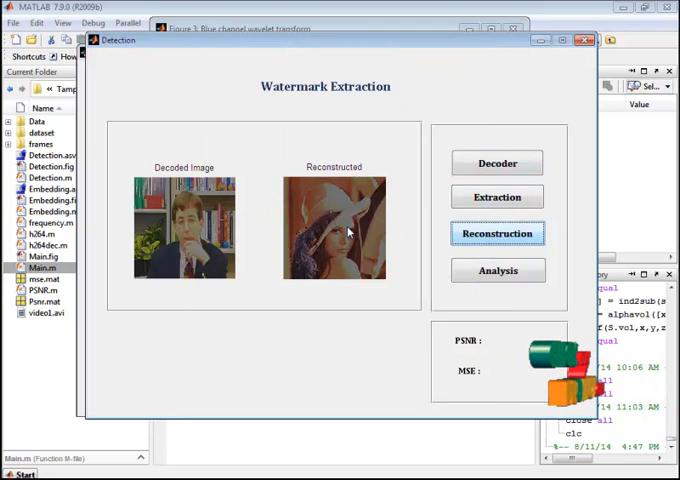
pyautogui.click(496, 232)
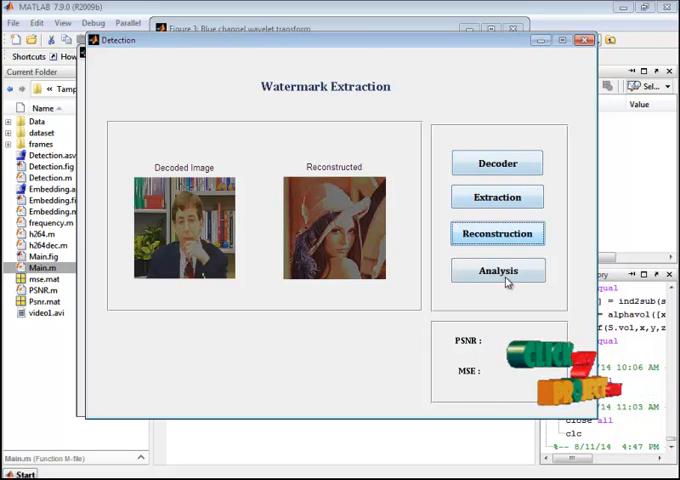
# Compute PSNR and MSE of the reconstruction, view the DWT-versus-DCT comparison graph, then close it
pyautogui.click(496, 270)
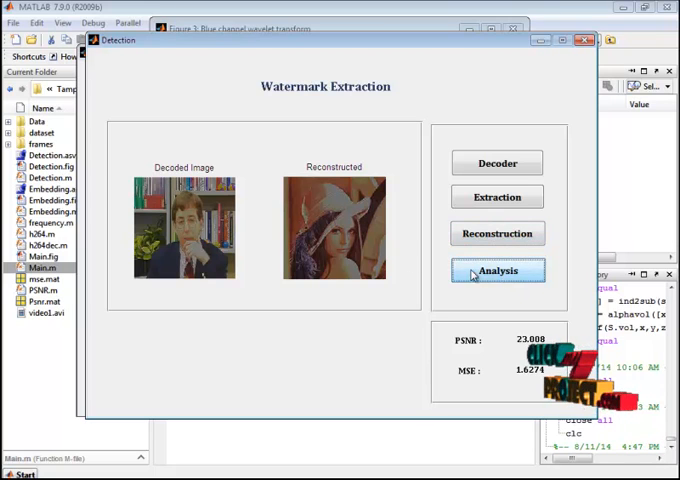
pyautogui.click(496, 270)
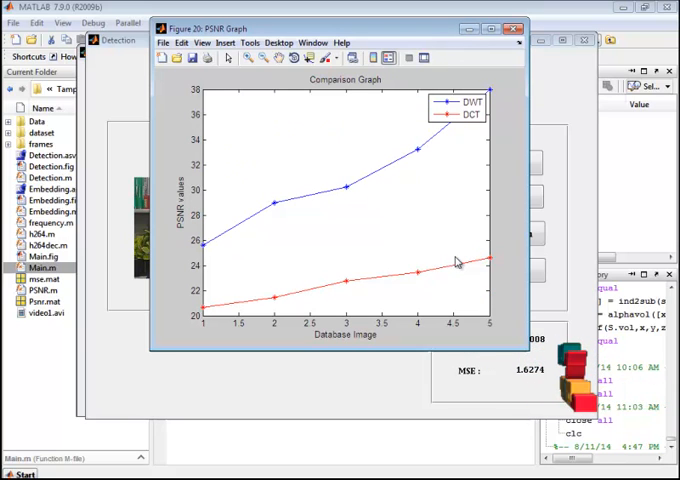
pyautogui.click(512, 28)
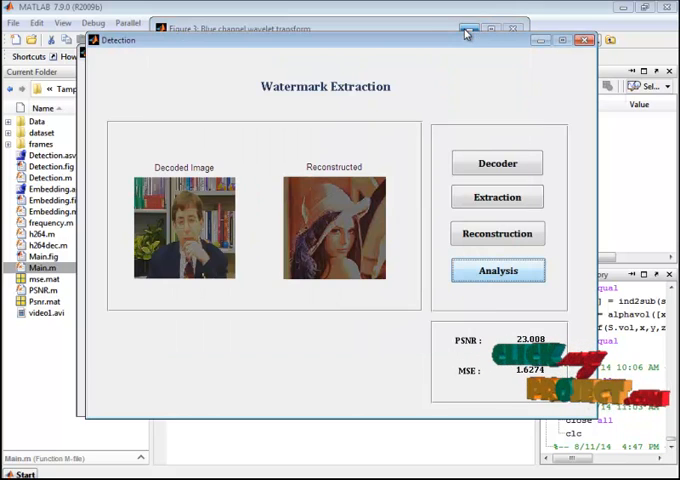